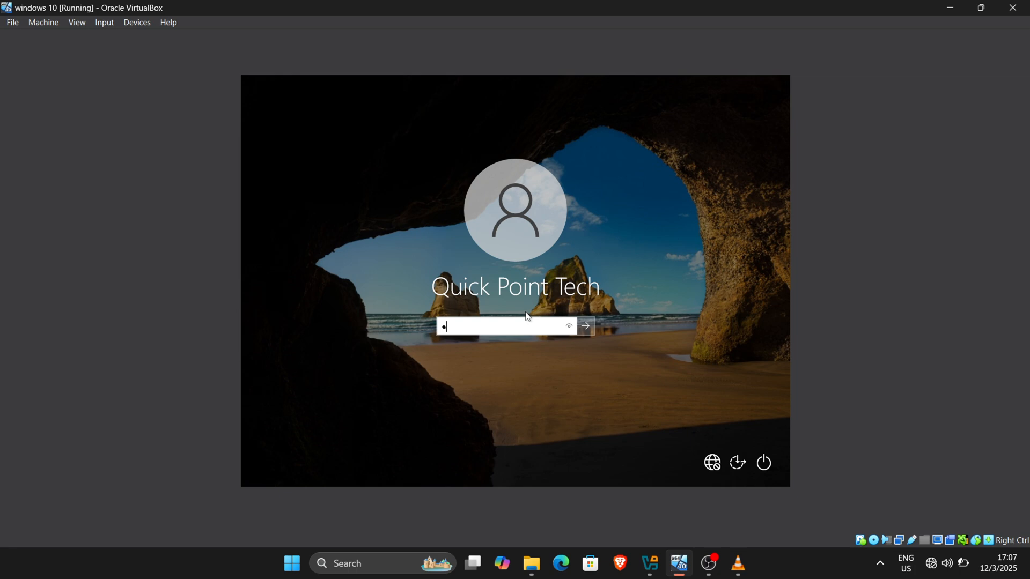
Sign in to the Windows 10 guest and switch its display to Full-screen Mode
left_click(584, 326)
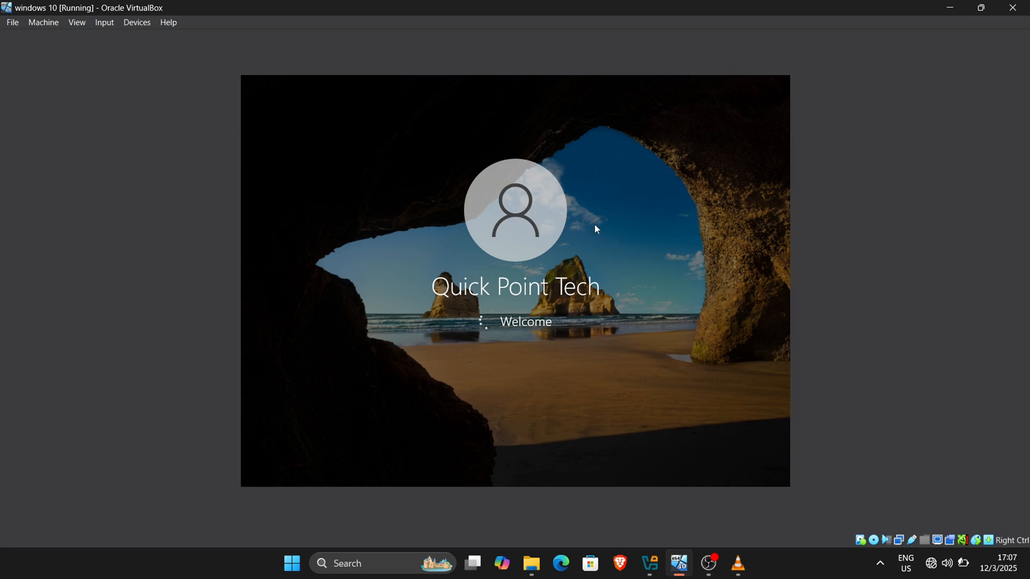
left_click(76, 21)
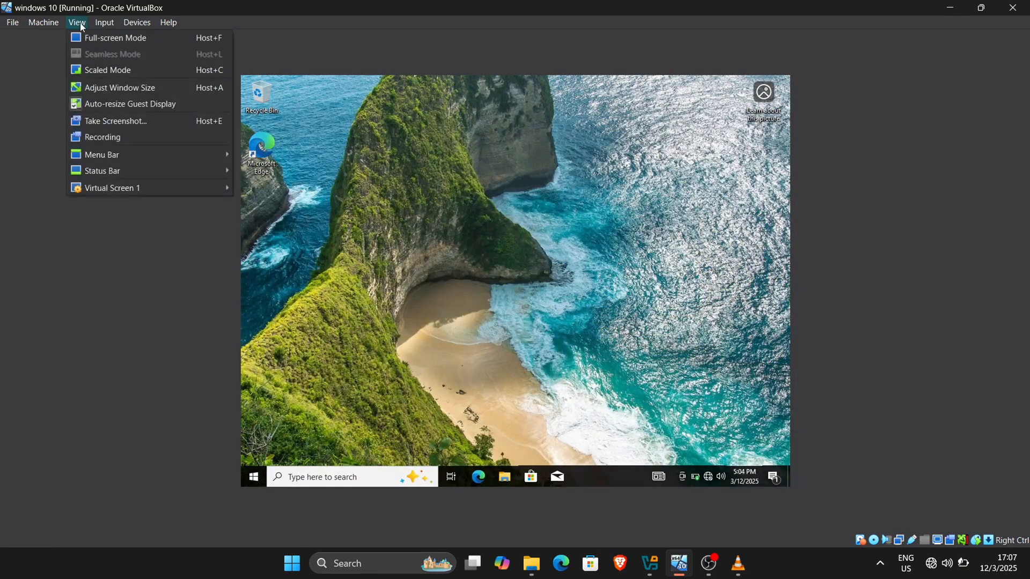
left_click(116, 38)
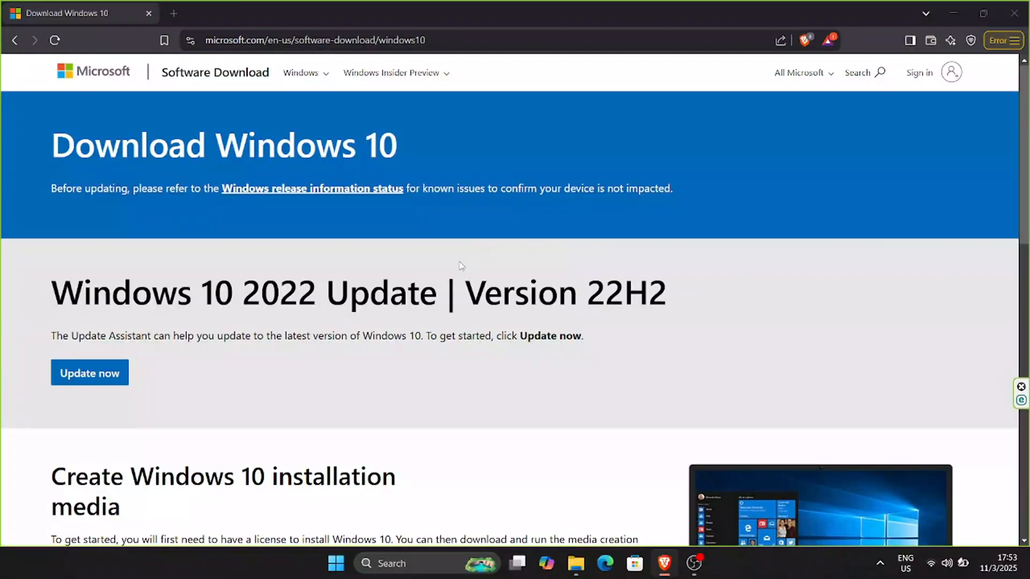
Download the Windows 10 media creation tool and reveal it in the Downloads folder
scroll("down", 3)
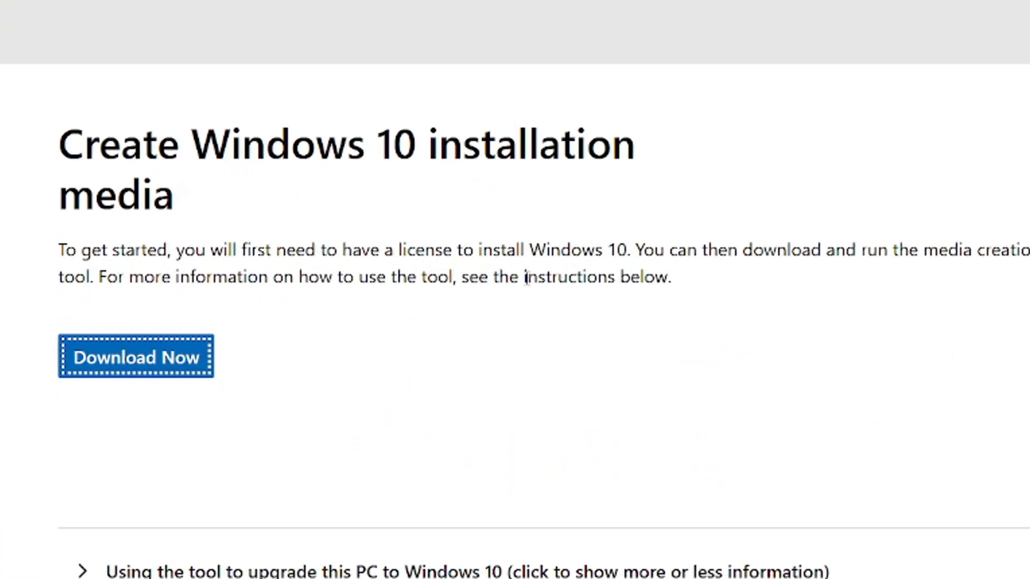
left_click(135, 357)
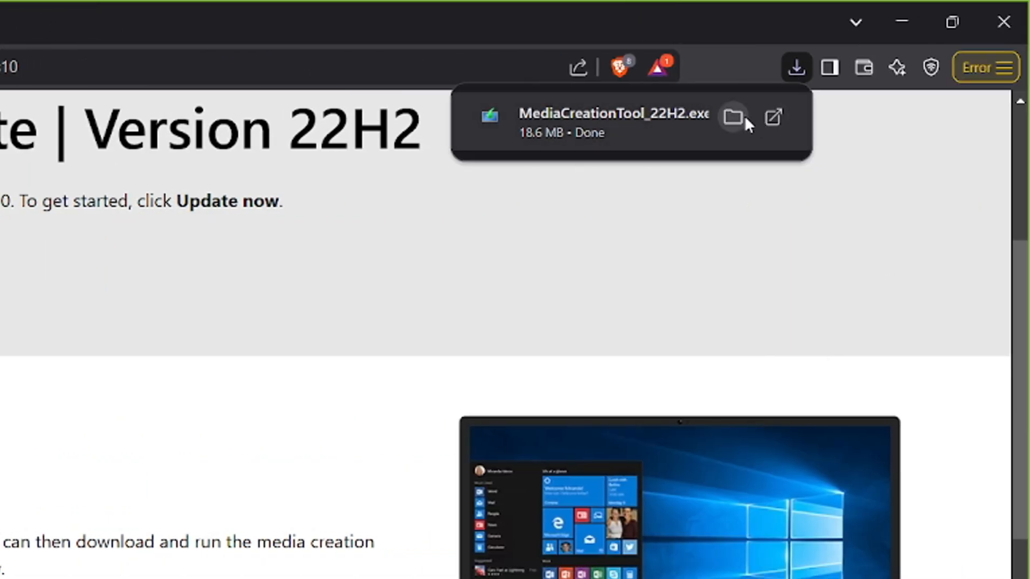
left_click(734, 117)
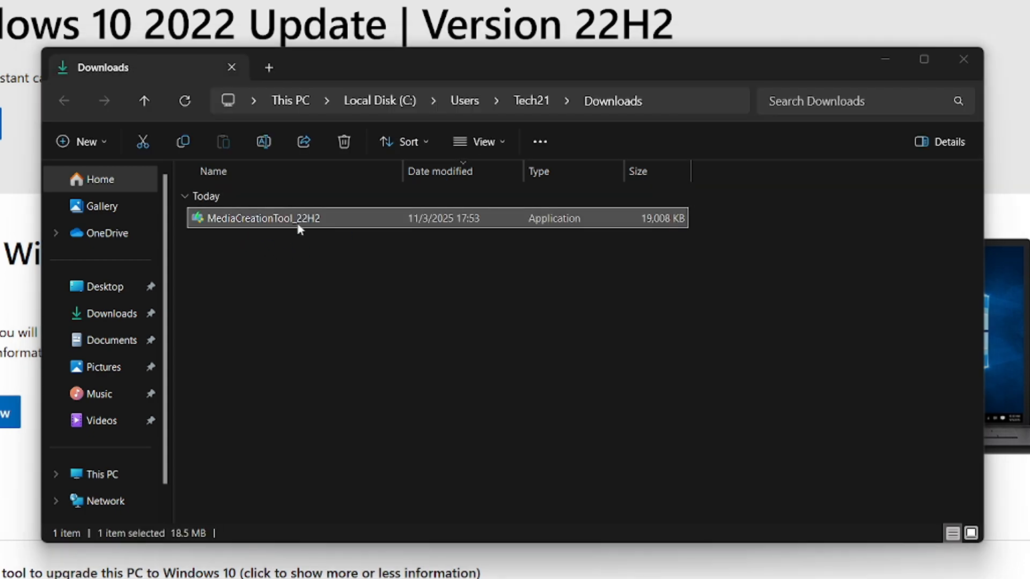
Launch the Media Creation Tool, accept the license and choose creating installation media for another PC
double_click(261, 218)
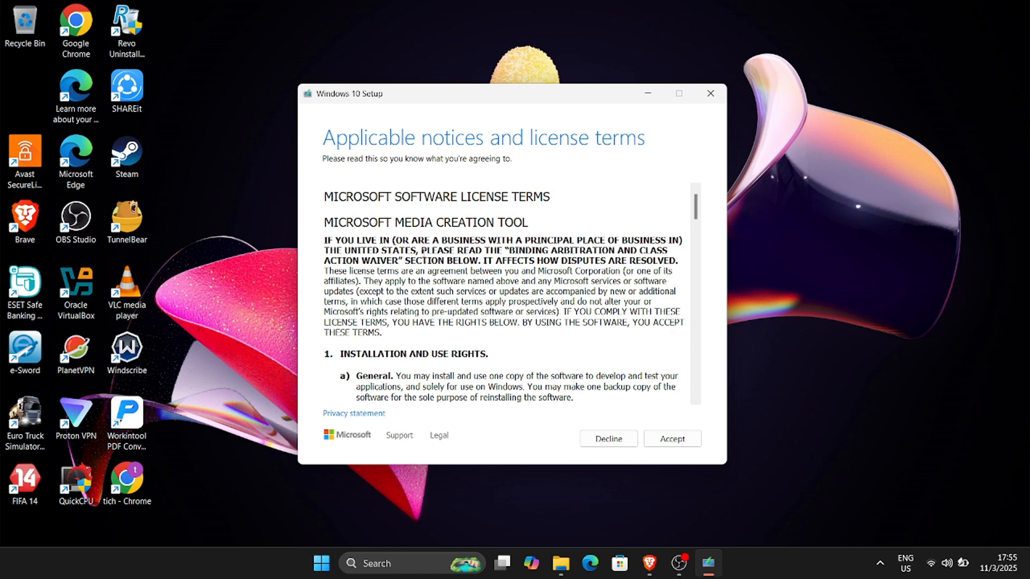
left_click(671, 438)
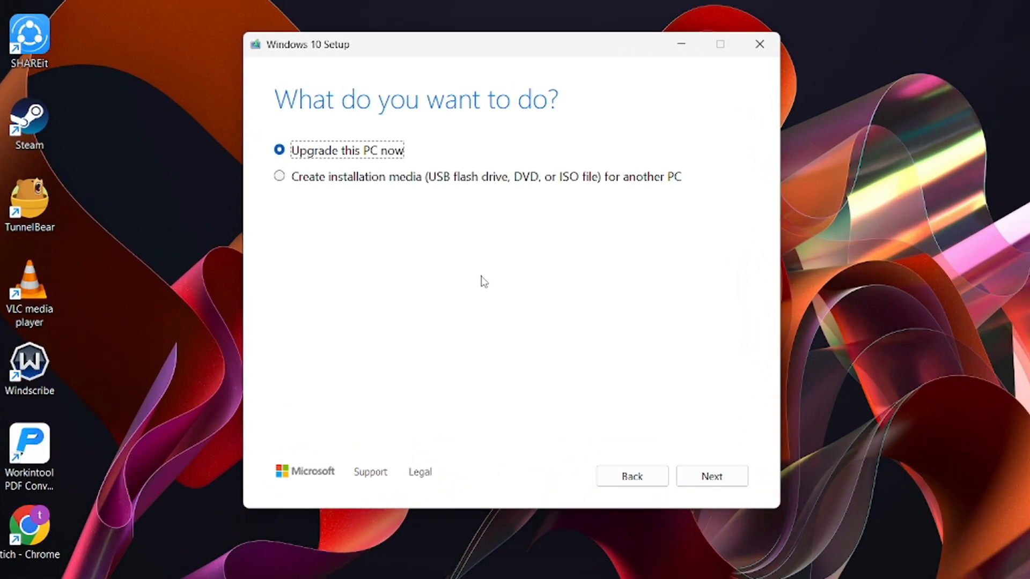
left_click(280, 176)
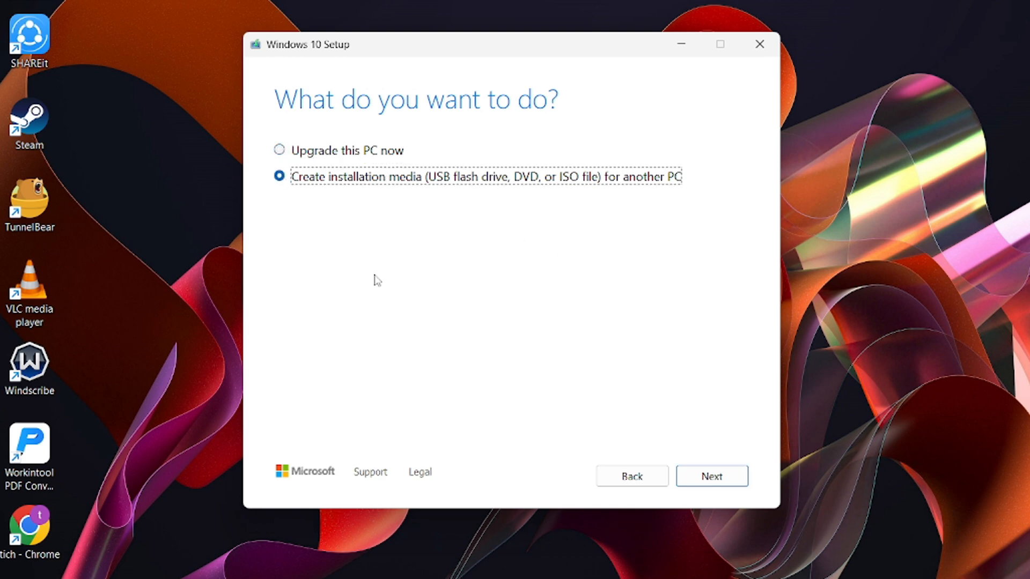
left_click(711, 477)
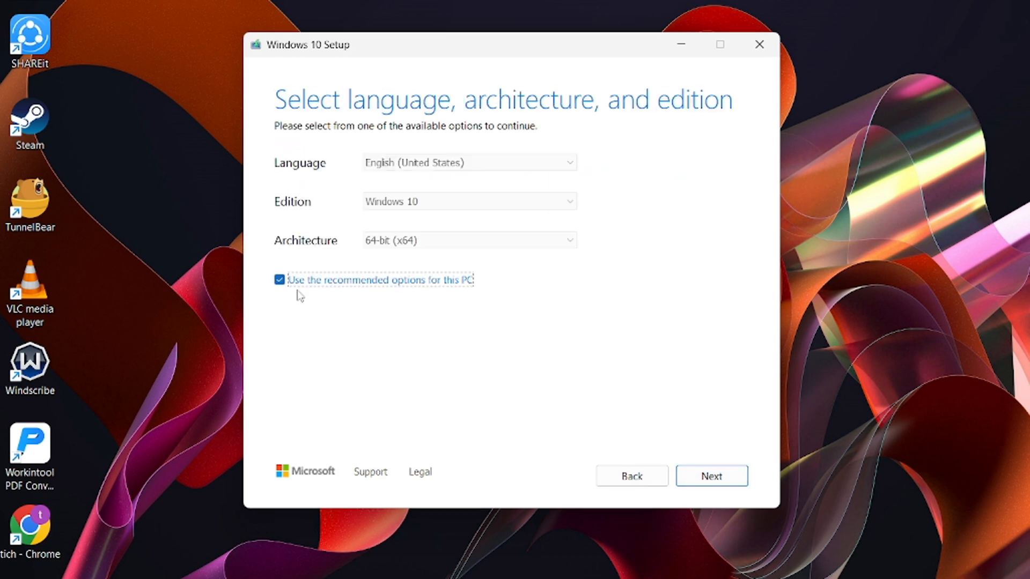
Keep English, Windows 10, 64-bit, choose an ISO file and save it in Documents
left_click(279, 280)
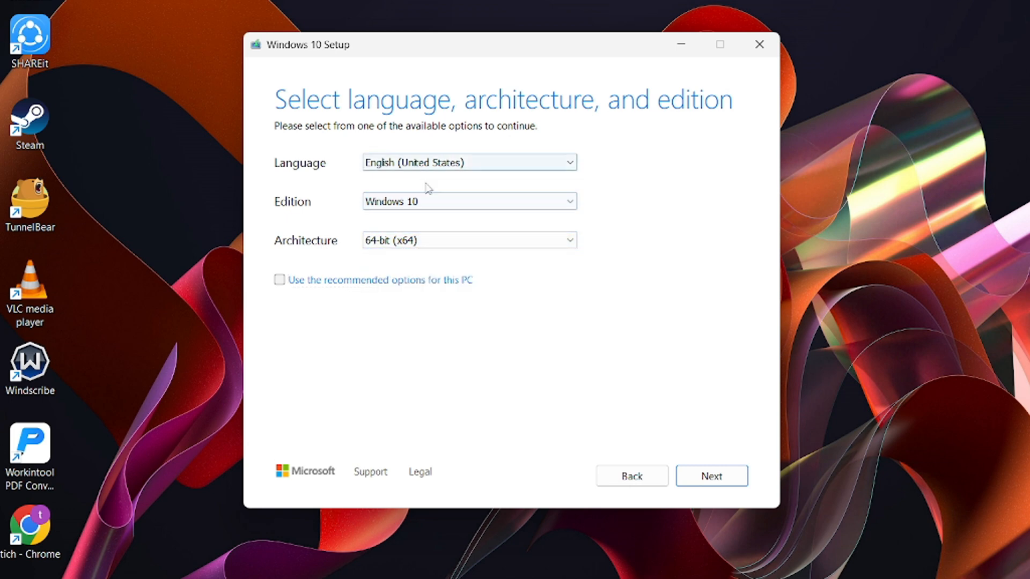
left_click(710, 476)
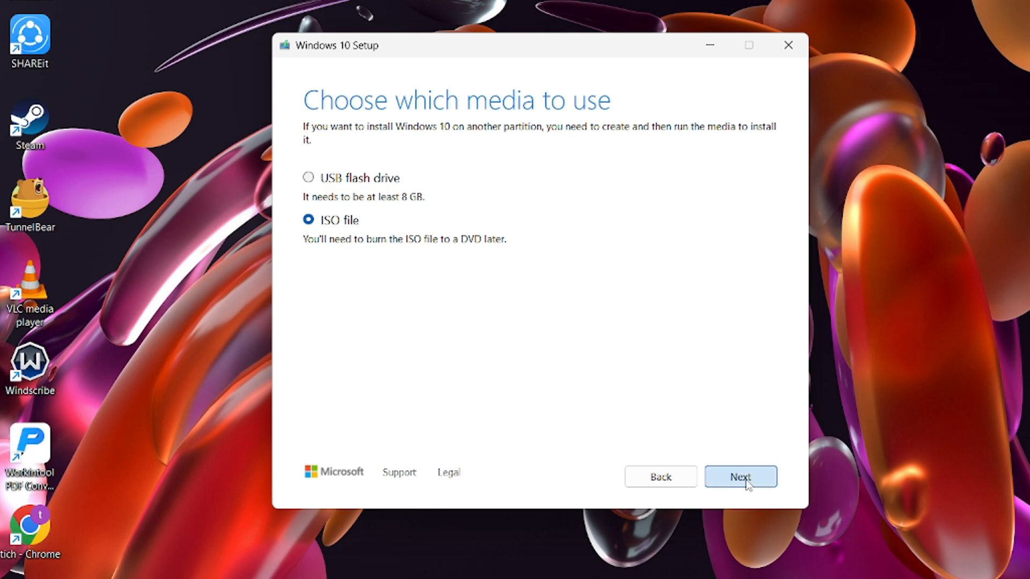
left_click(740, 476)
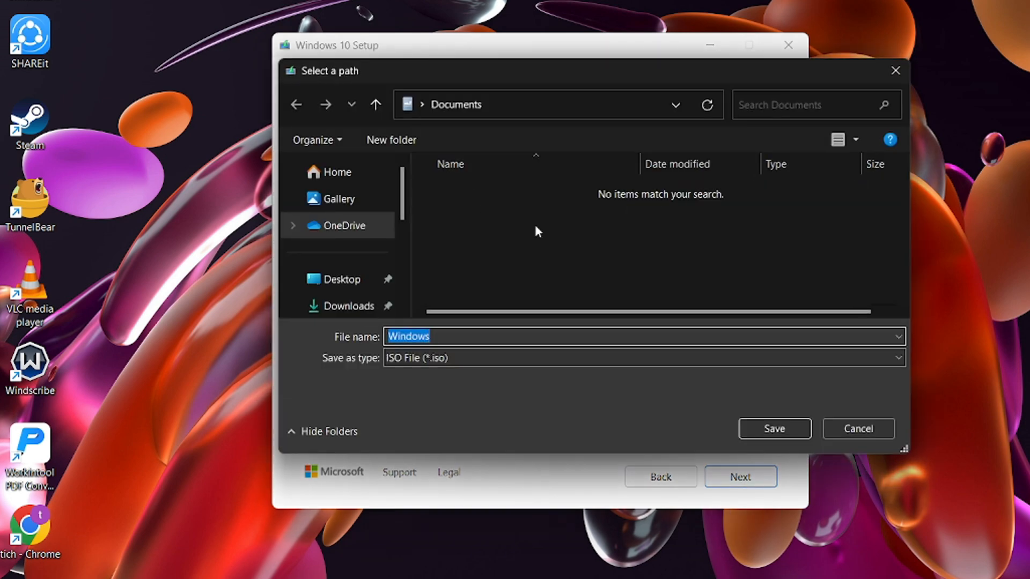
left_click(773, 429)
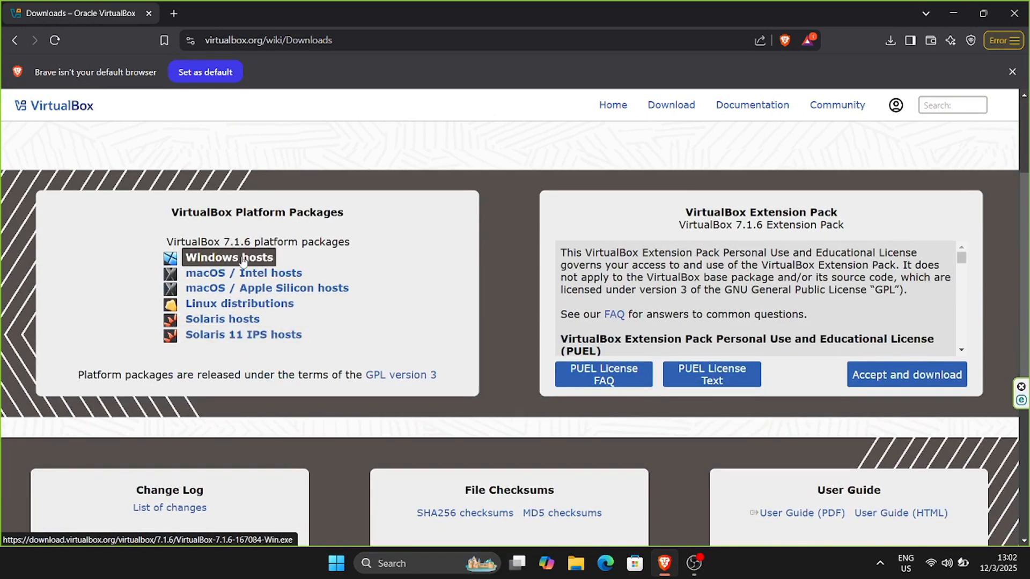
Download the VirtualBox 7.1.6 Windows hosts installer, then cancel and exit its setup wizard
left_click(228, 257)
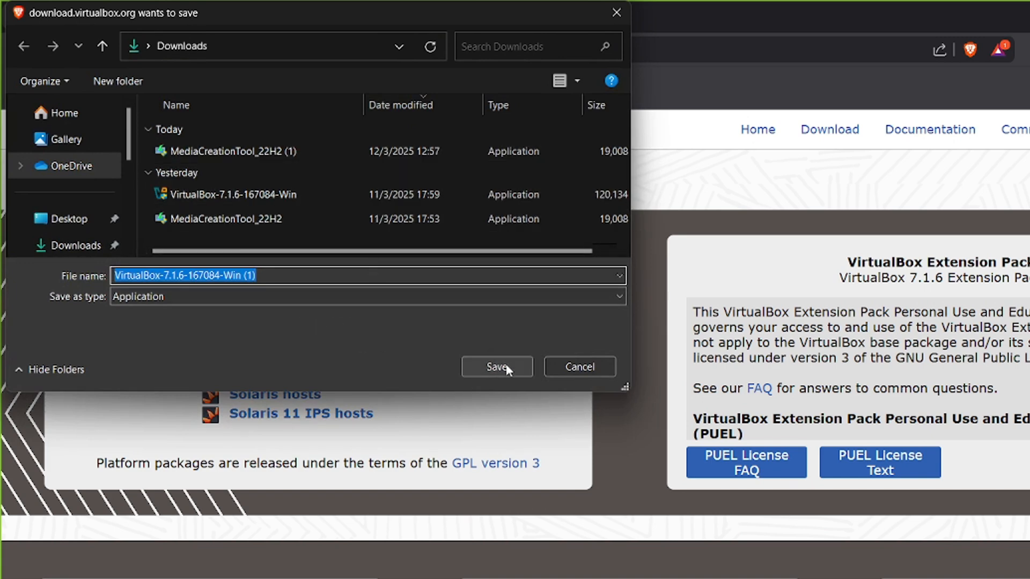
left_click(497, 366)
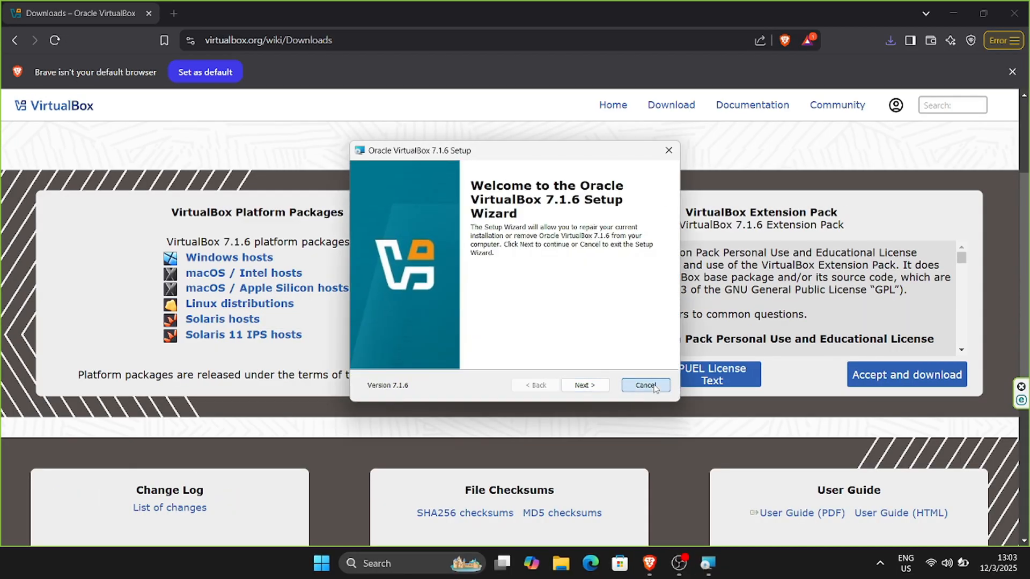
left_click(644, 385)
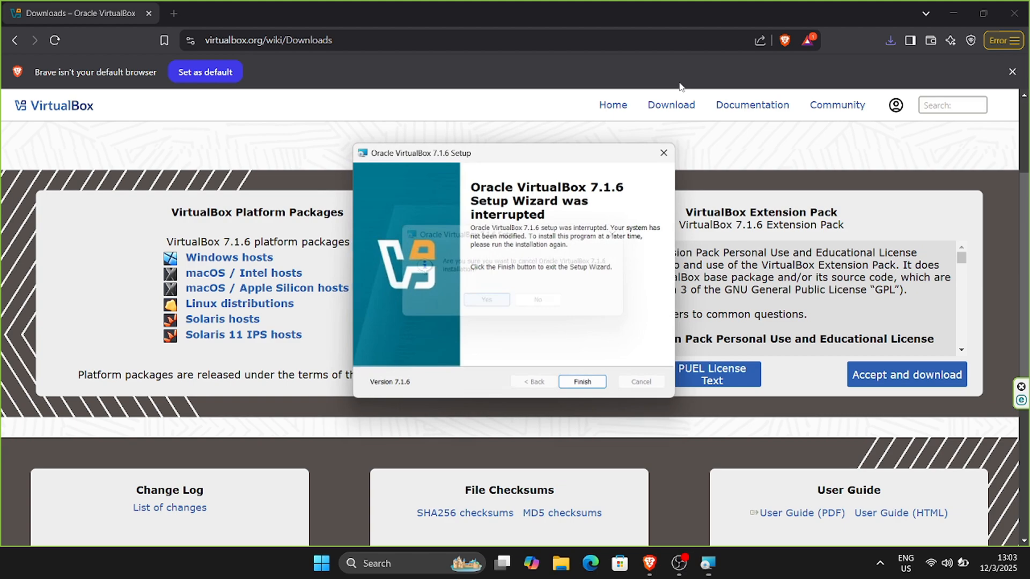
left_click(581, 381)
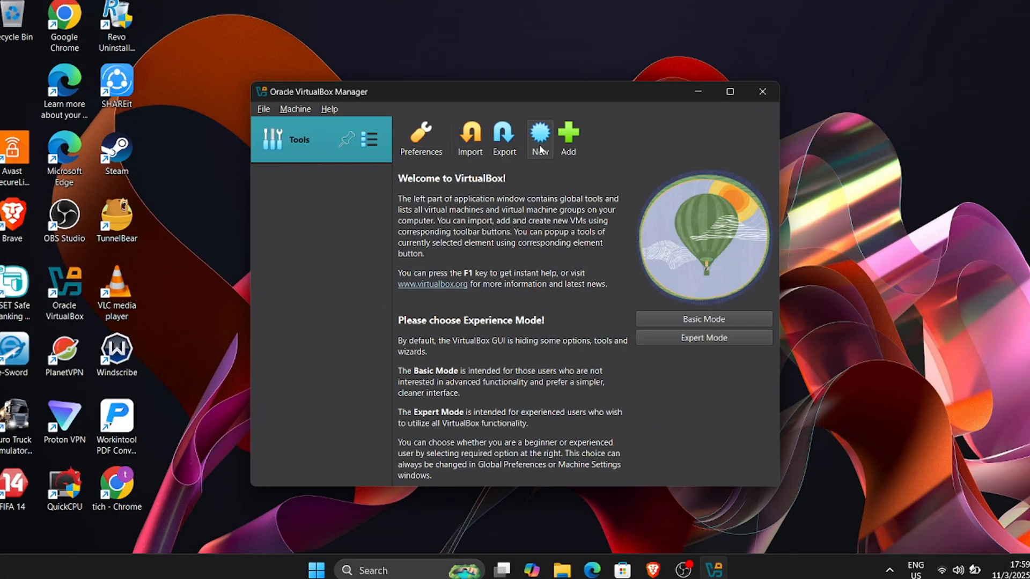
Start a new virtual machine and browse to attach the Windows 10 ISO image
left_click(539, 135)
type("windows 10")
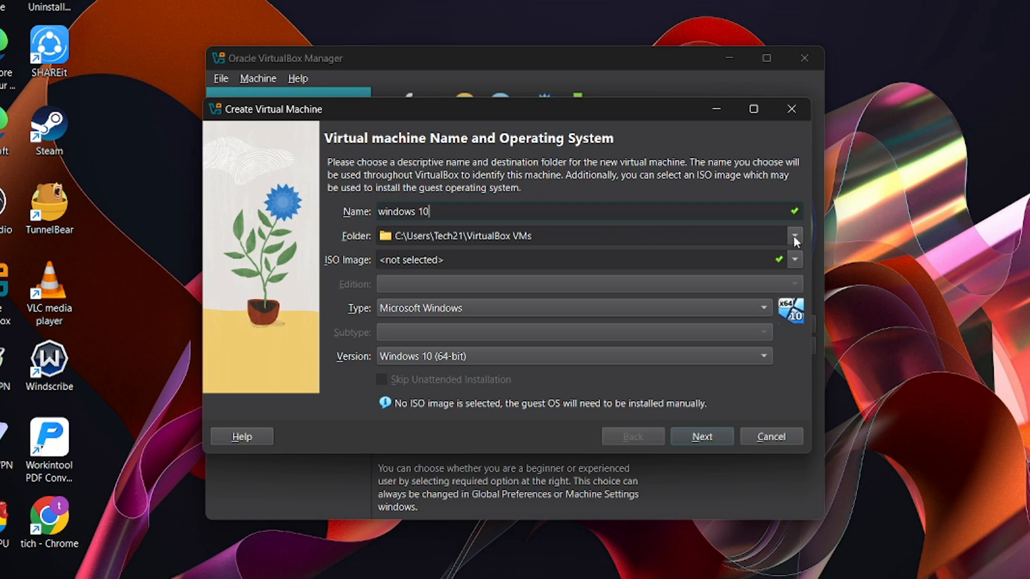
left_click(794, 260)
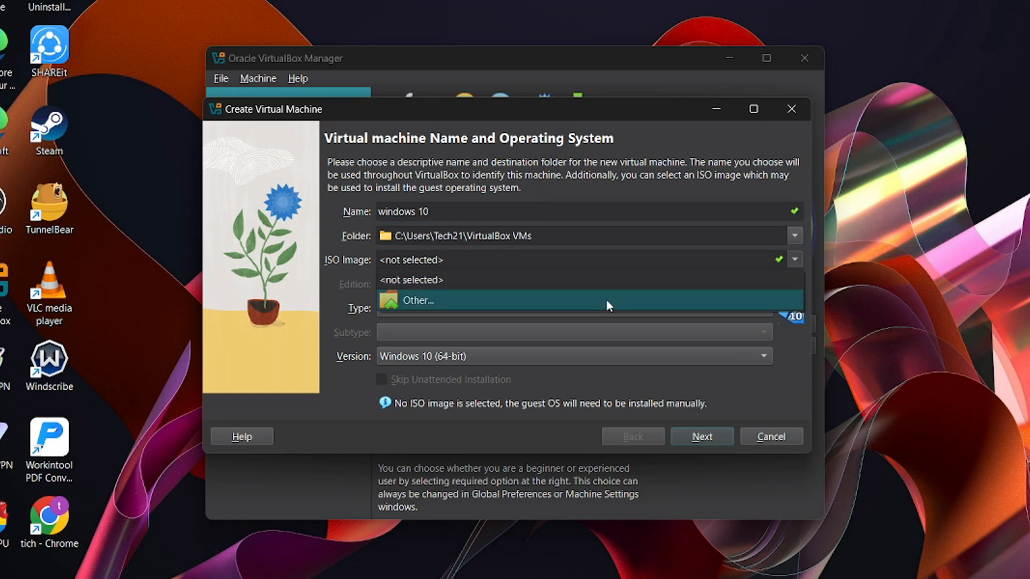
left_click(417, 300)
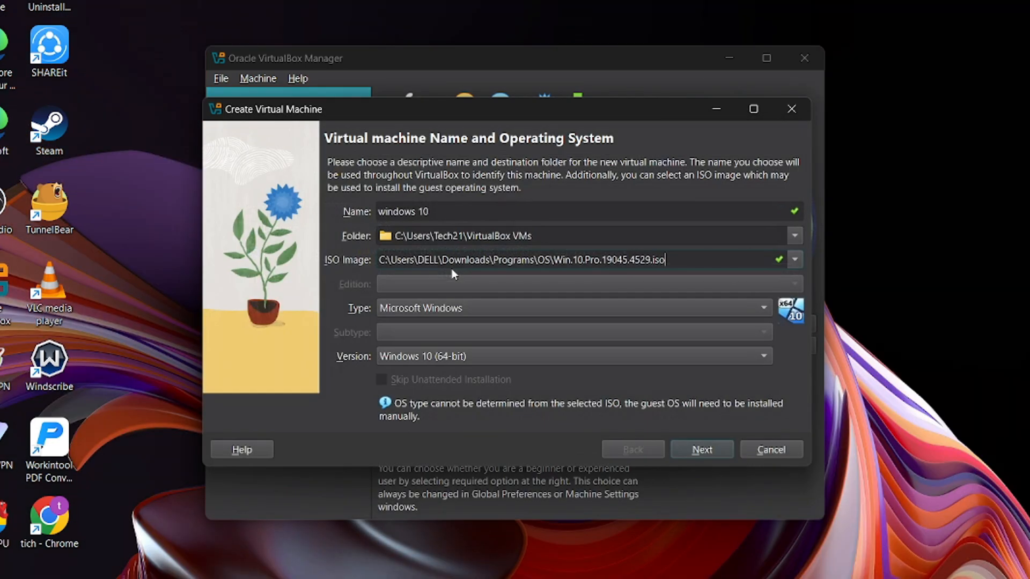
mouse_move(456, 295)
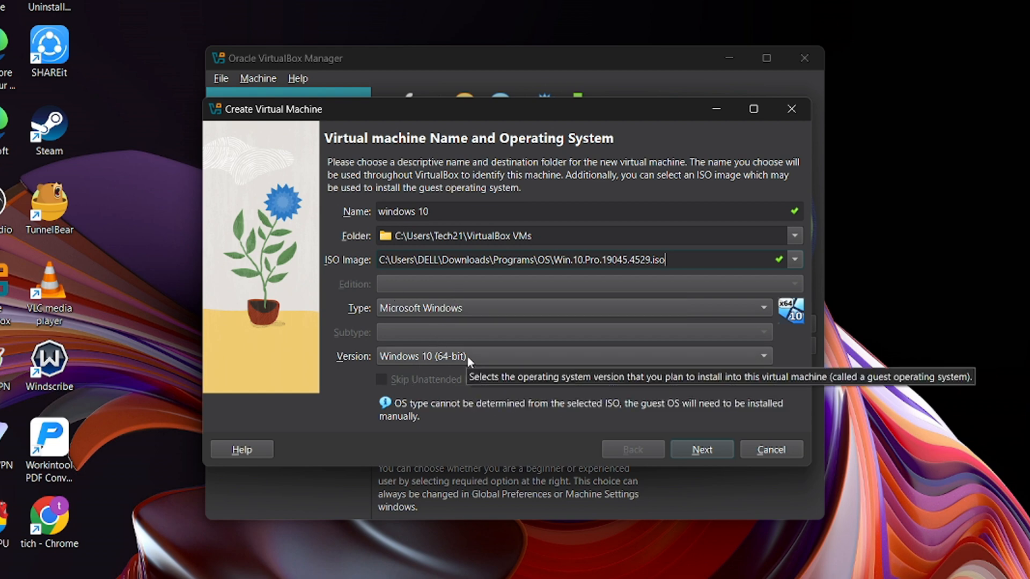
mouse_move(409, 395)
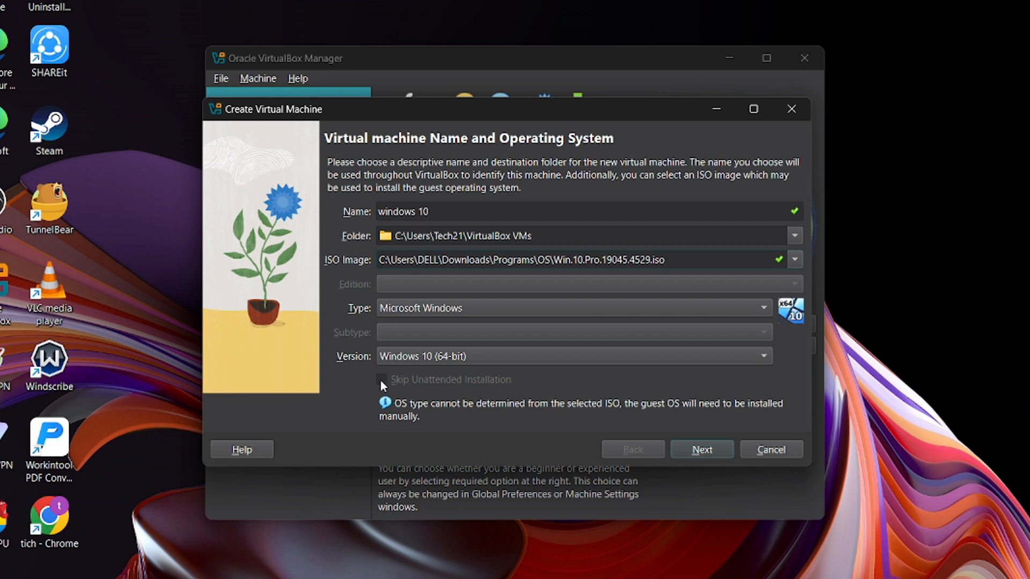
mouse_move(345, 391)
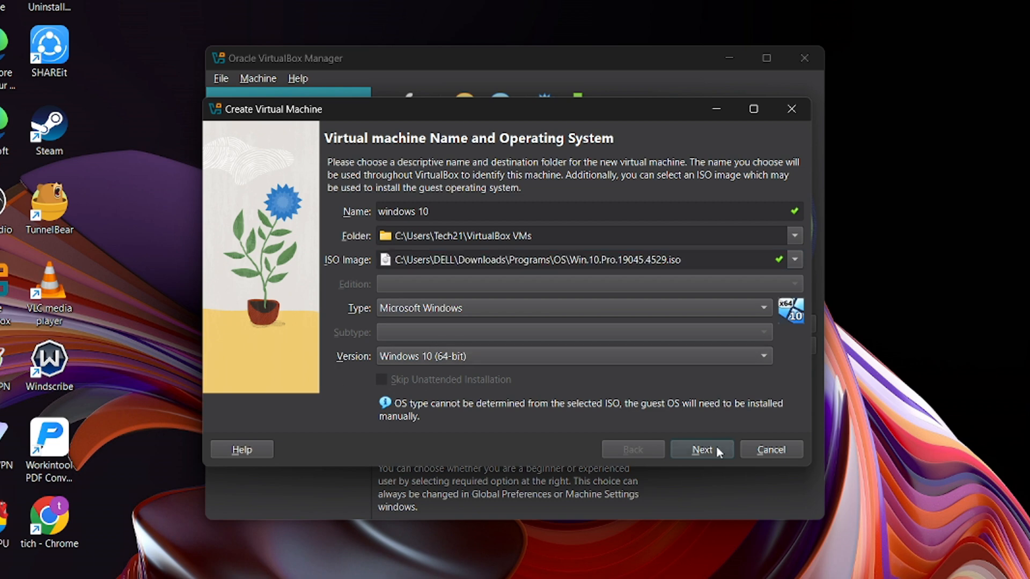
left_click(701, 449)
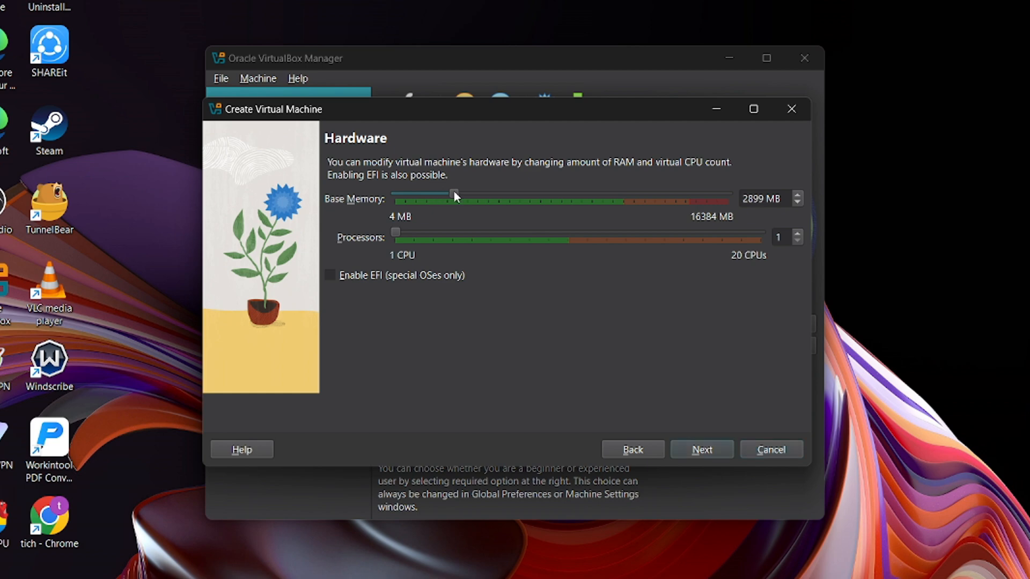
Give the machine 4096 MB memory and 4 processors, accept the 50 GB disk and finish creating it
left_click_drag(453, 194, 478, 194)
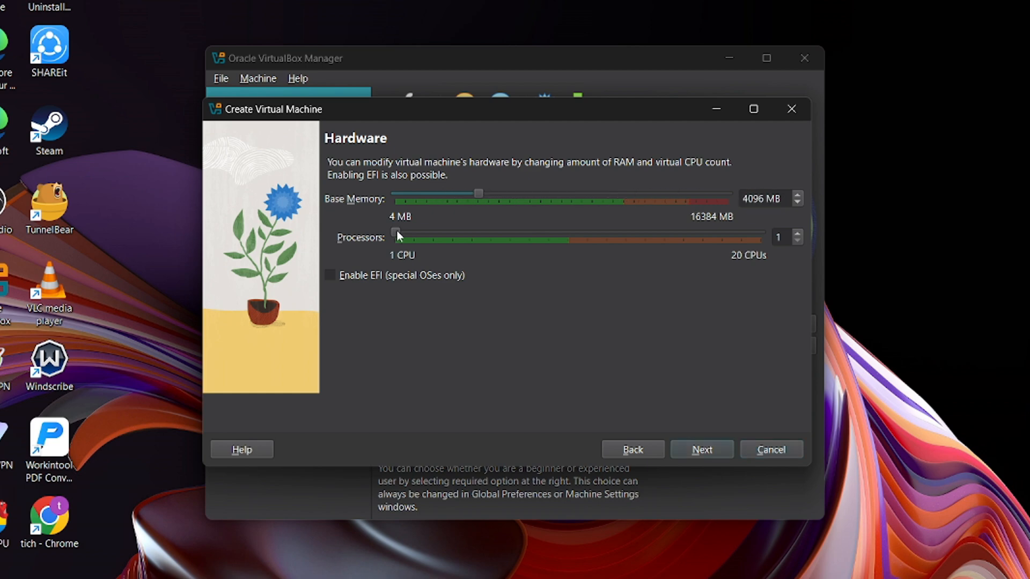
left_click_drag(395, 233, 452, 232)
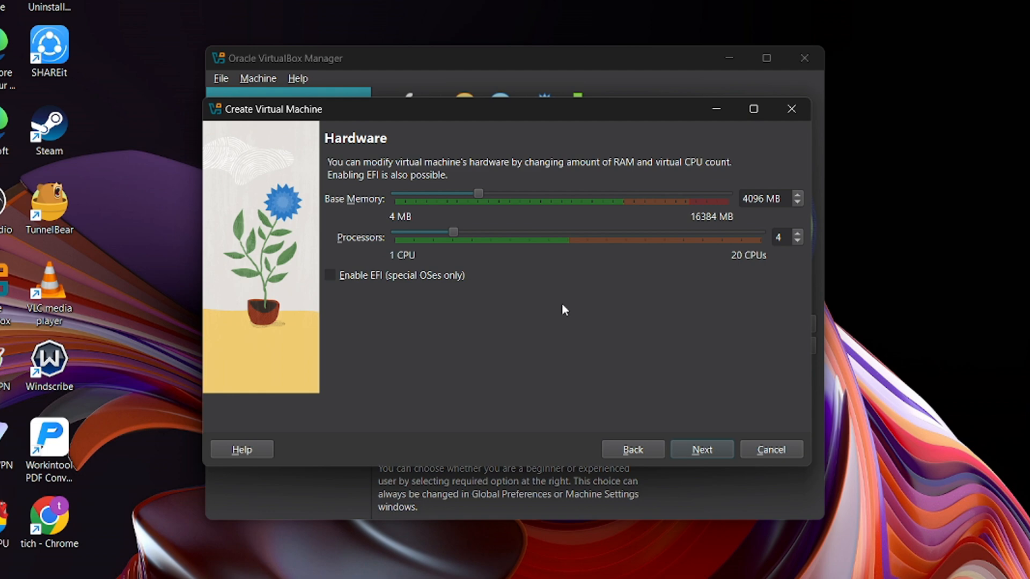
mouse_move(418, 309)
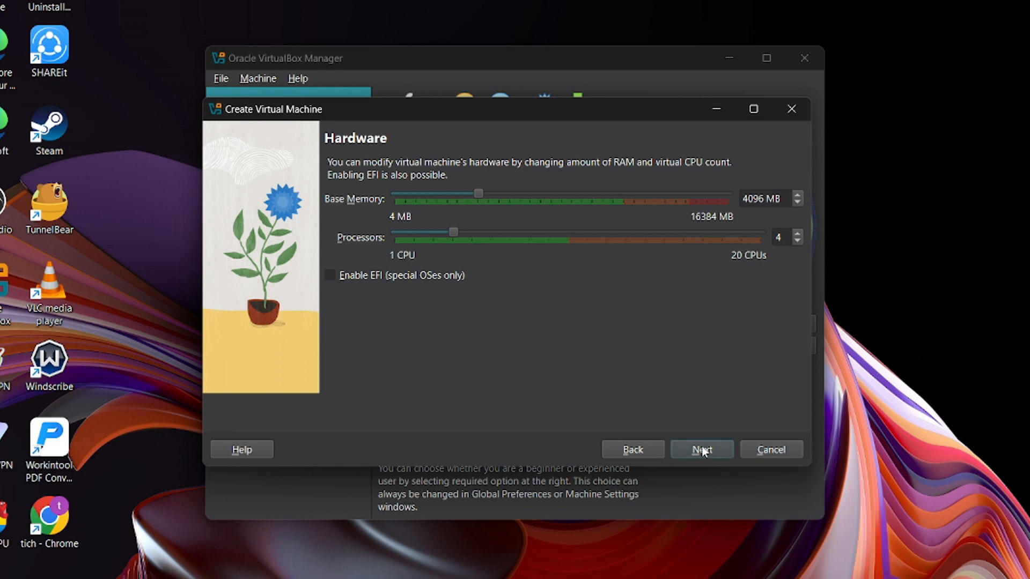
left_click(702, 450)
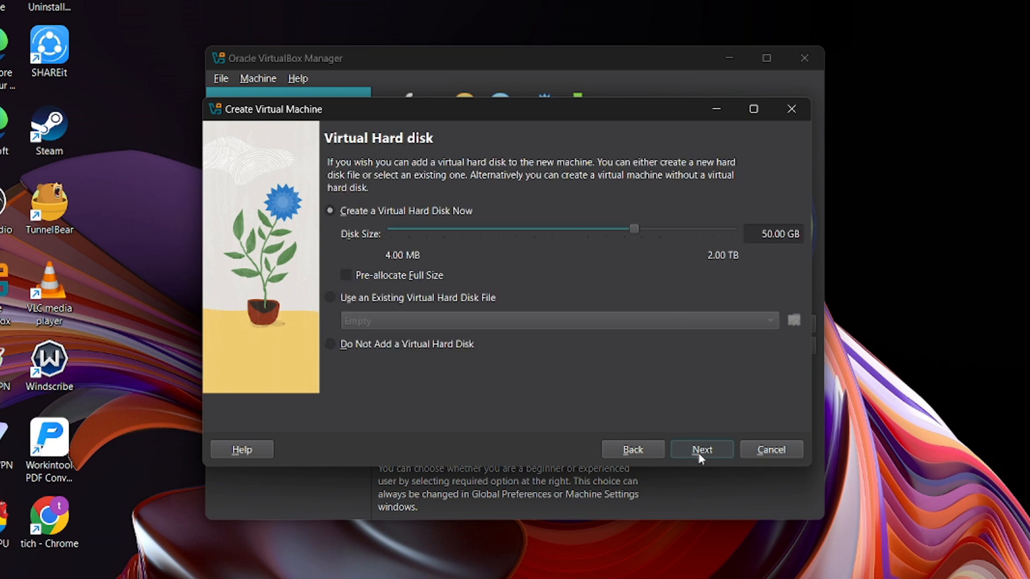
left_click(700, 449)
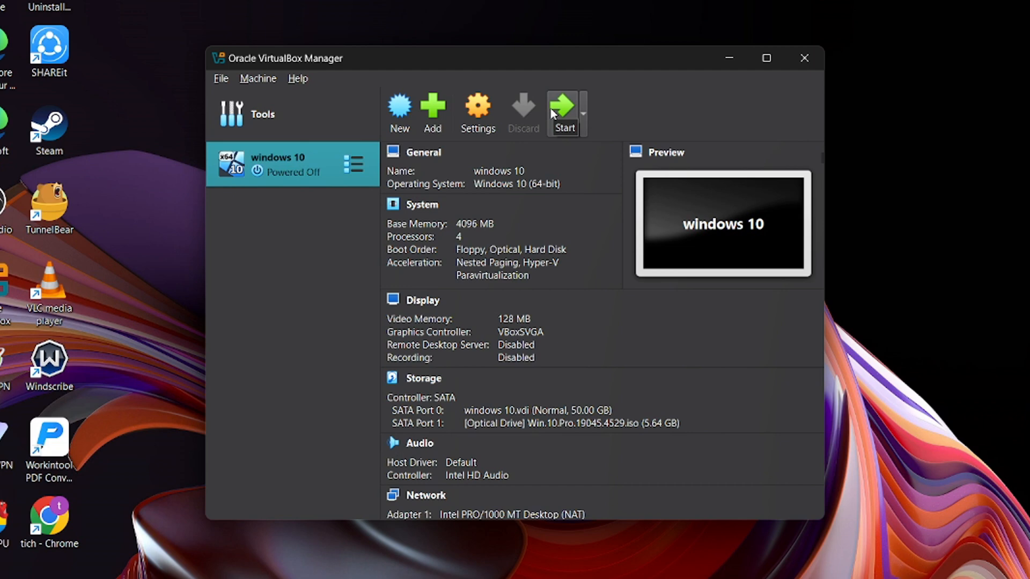
mouse_move(476, 109)
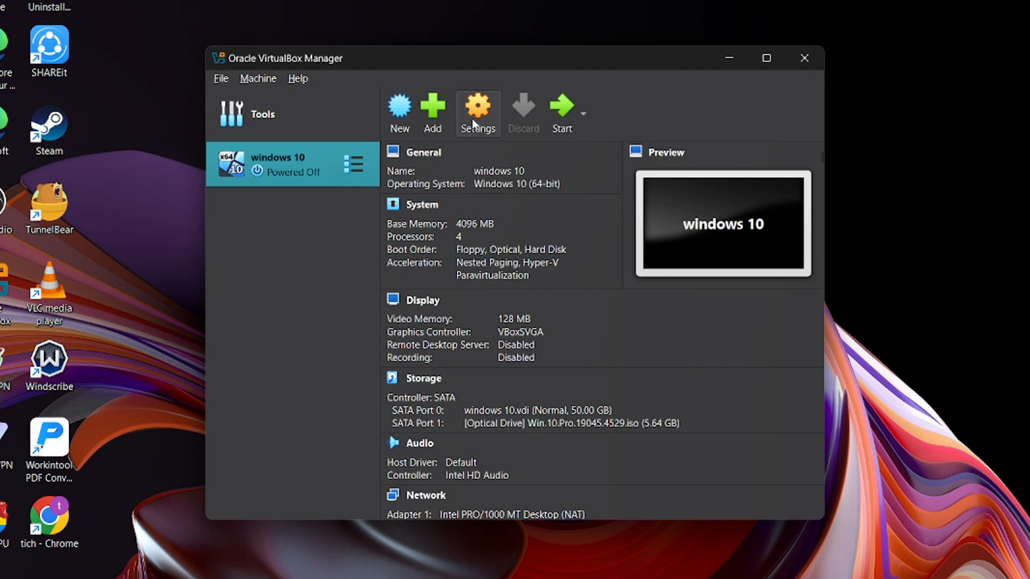
left_click(477, 112)
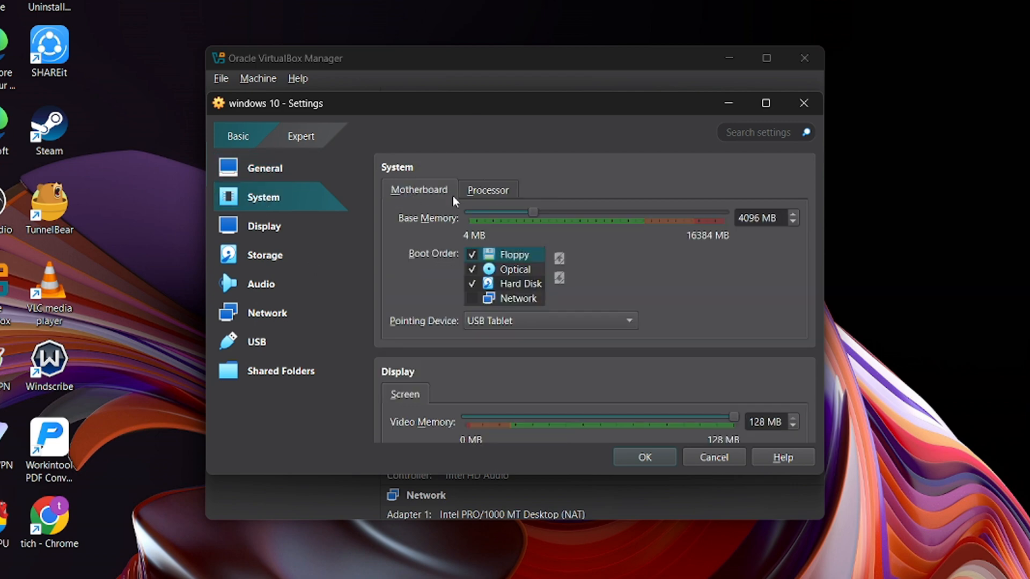
left_click(265, 254)
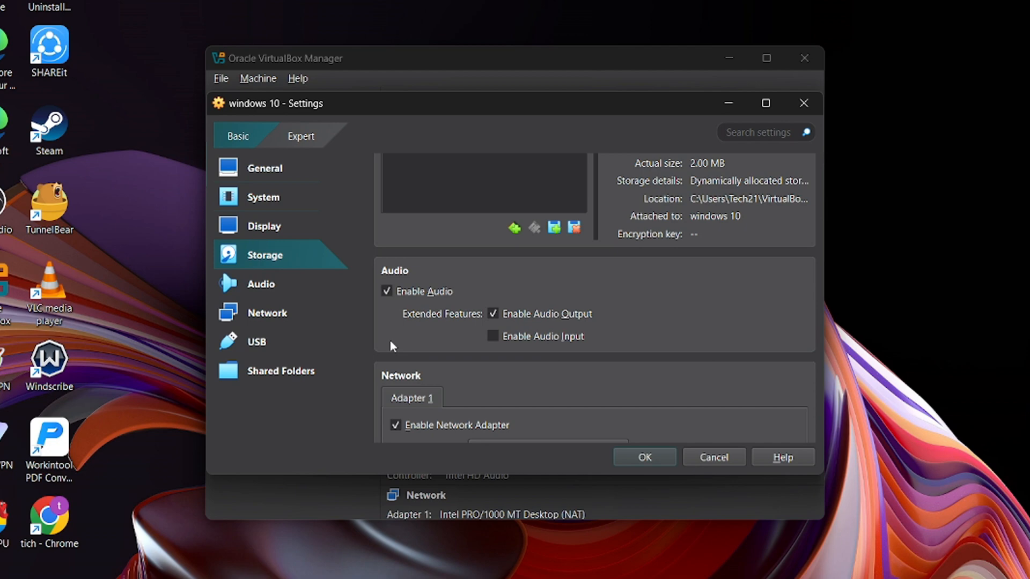
left_click(264, 225)
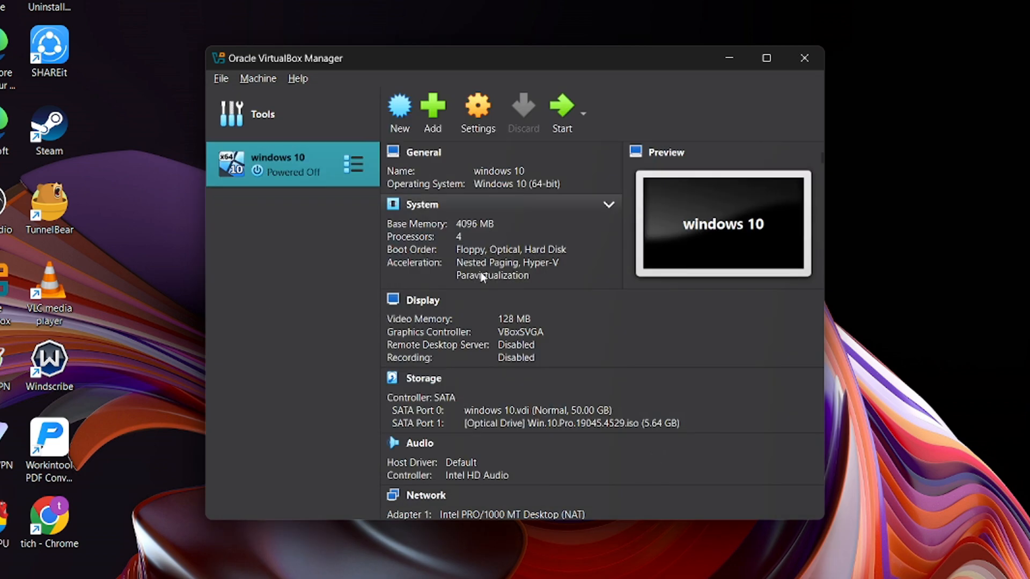
left_click(562, 109)
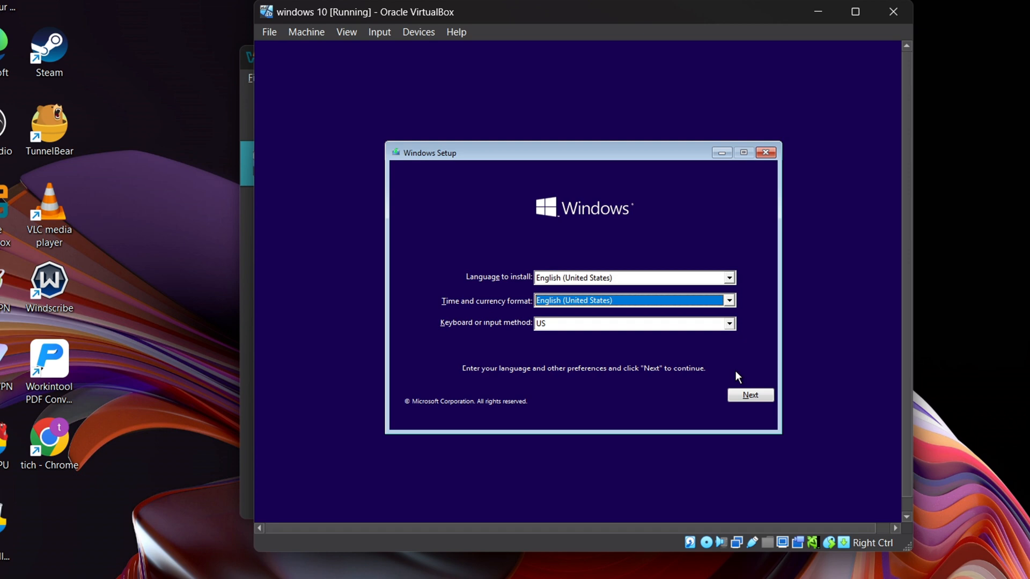
Accept defaults and license, choose a Custom clean install onto Drive 0's unallocated 50 GB space
left_click(750, 395)
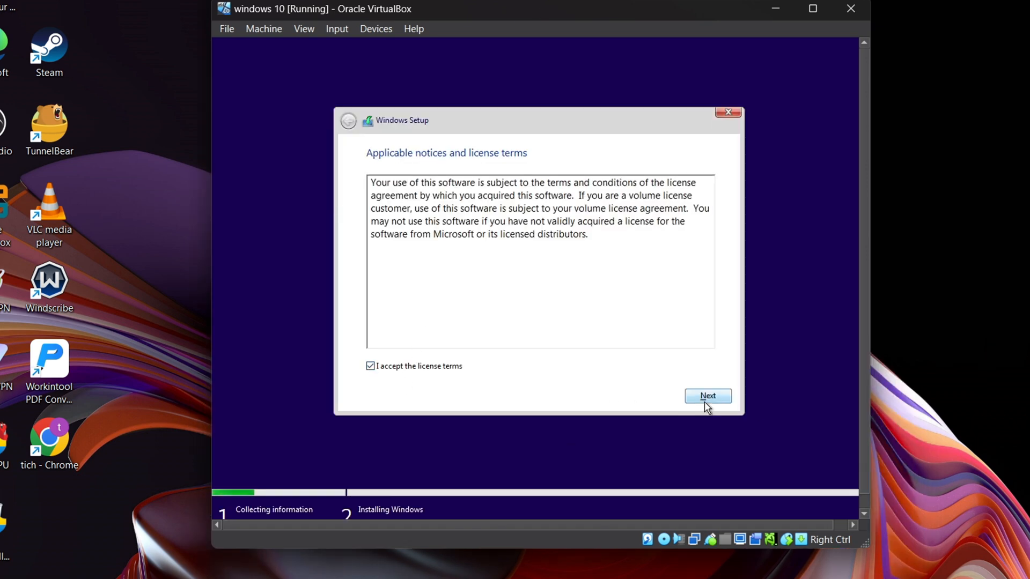
left_click(707, 395)
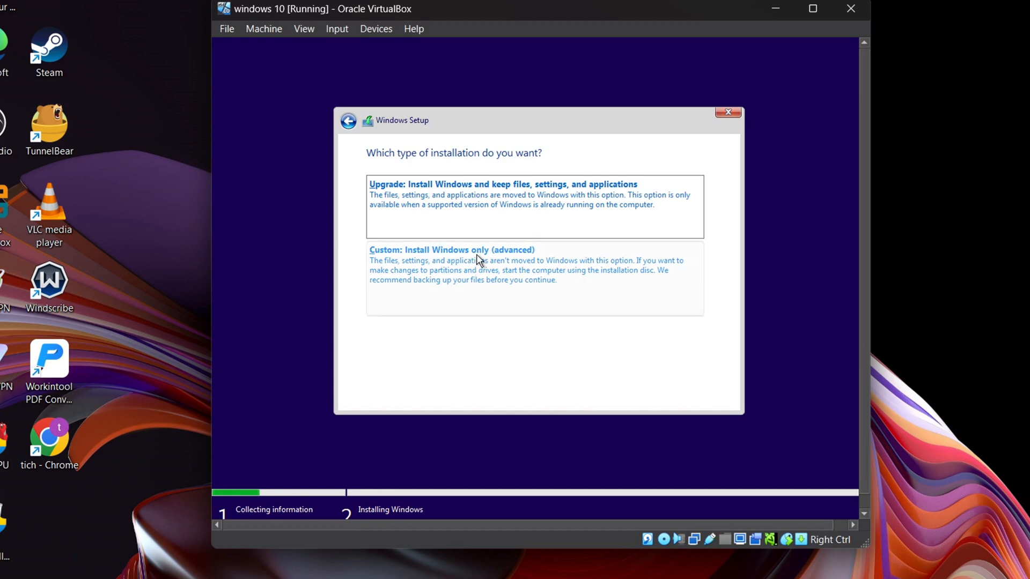
left_click(451, 249)
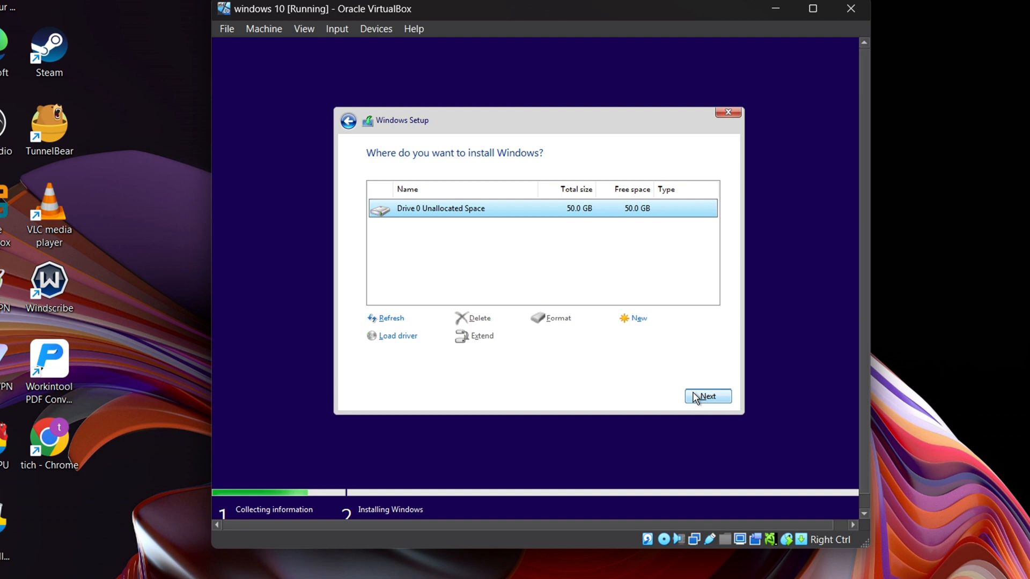
left_click(708, 396)
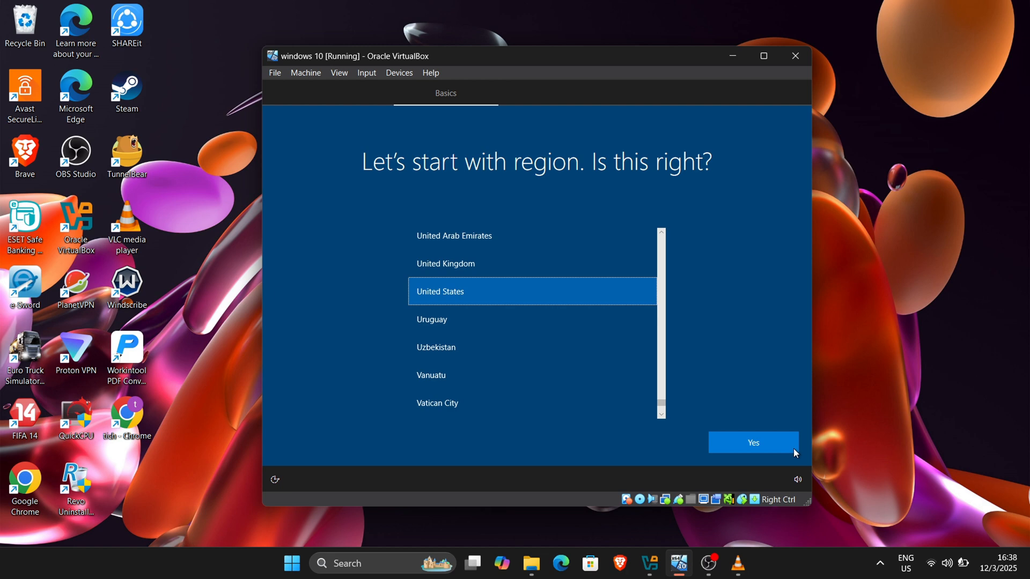
Confirm United States region and US keyboard, then set up Windows with an offline account
left_click(753, 442)
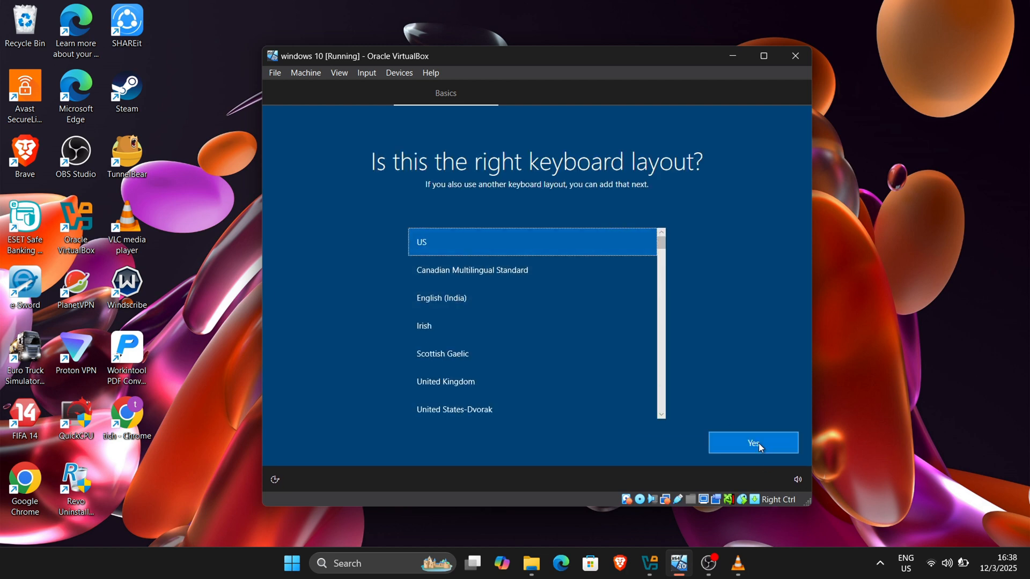
left_click(753, 443)
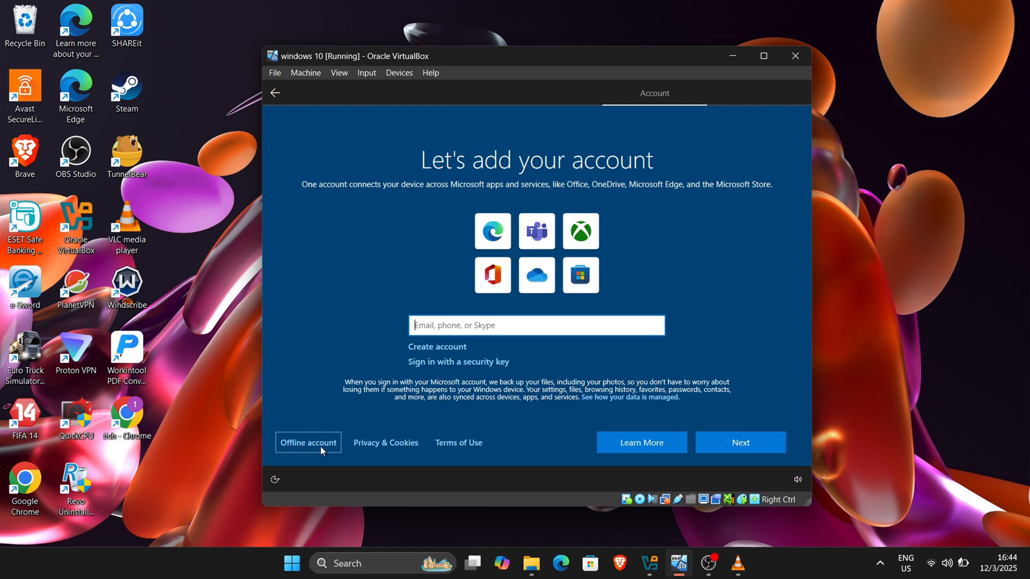
left_click(307, 442)
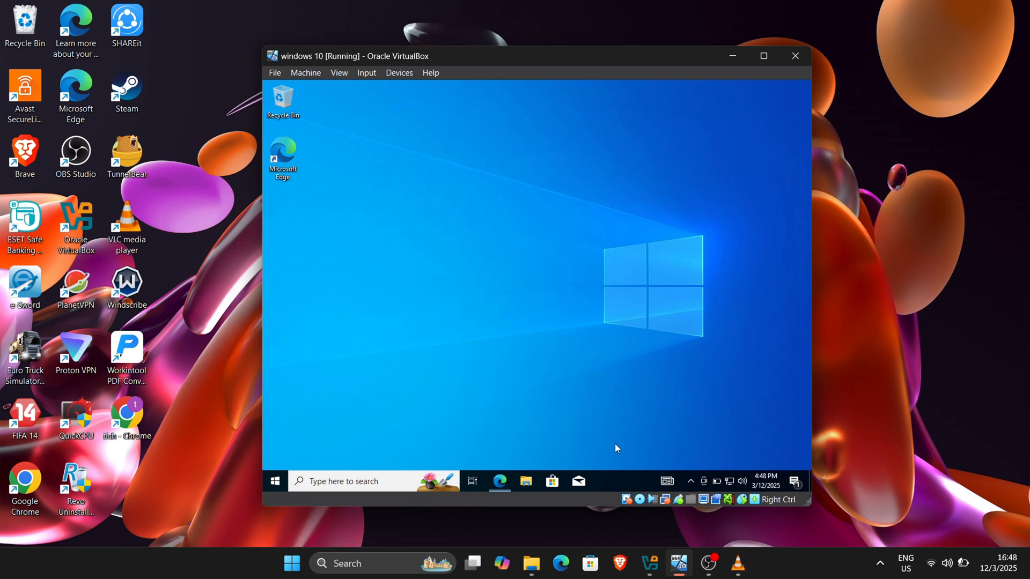
mouse_move(740, 443)
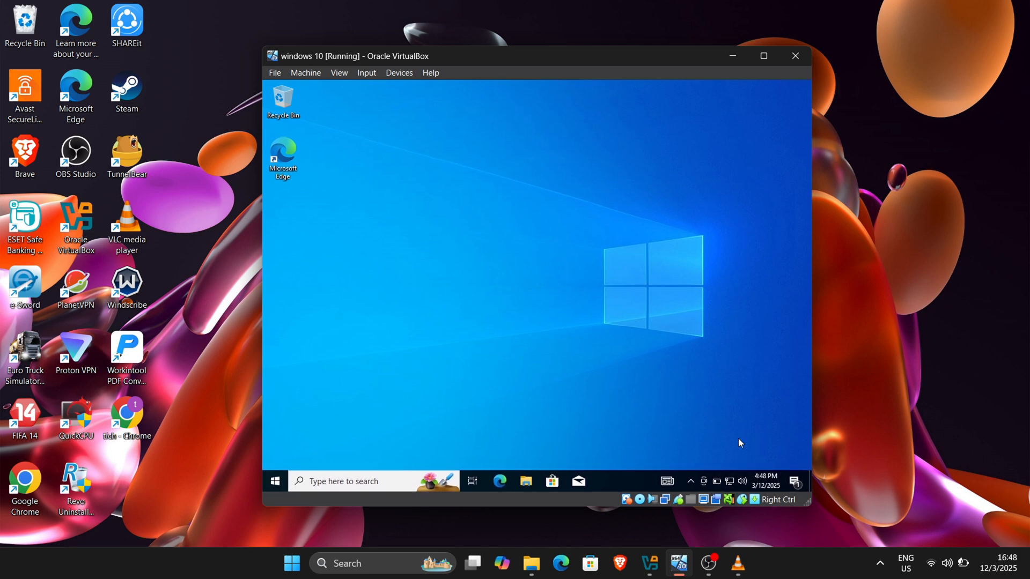
Open the Guest Additions CD Drive (D:) in This PC and run VBoxWindowsAdditions
left_click(525, 480)
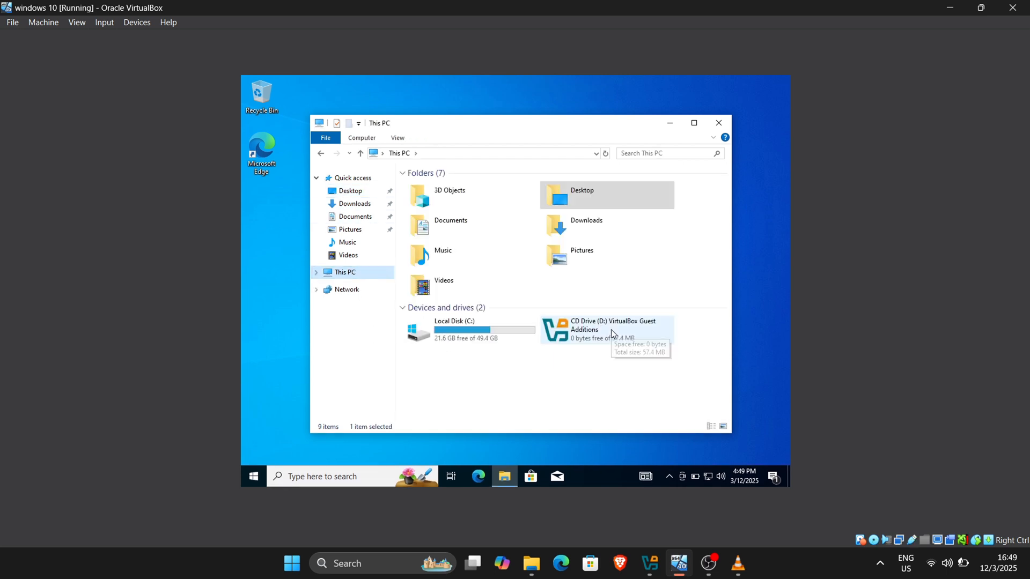
double_click(612, 329)
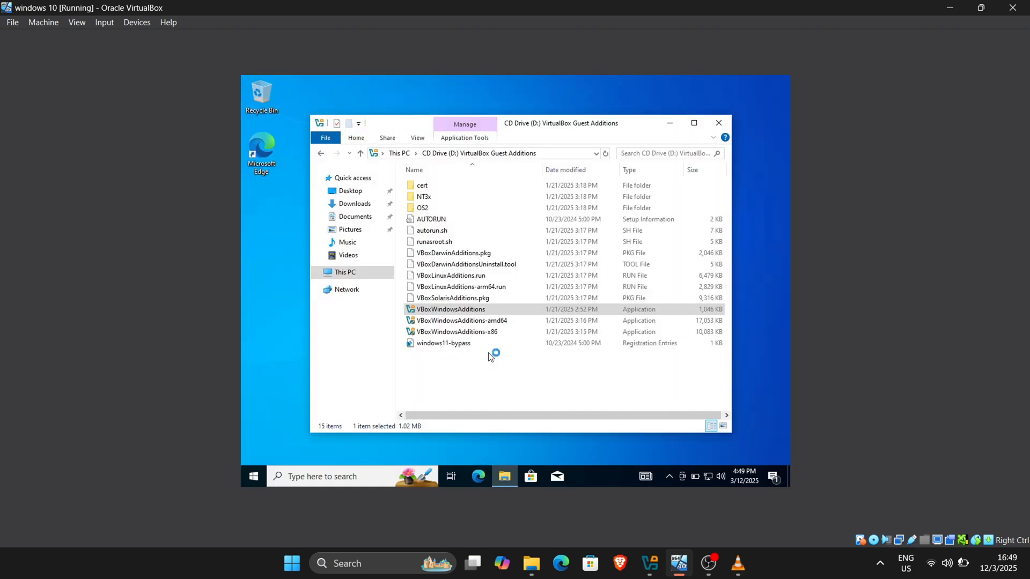
double_click(451, 309)
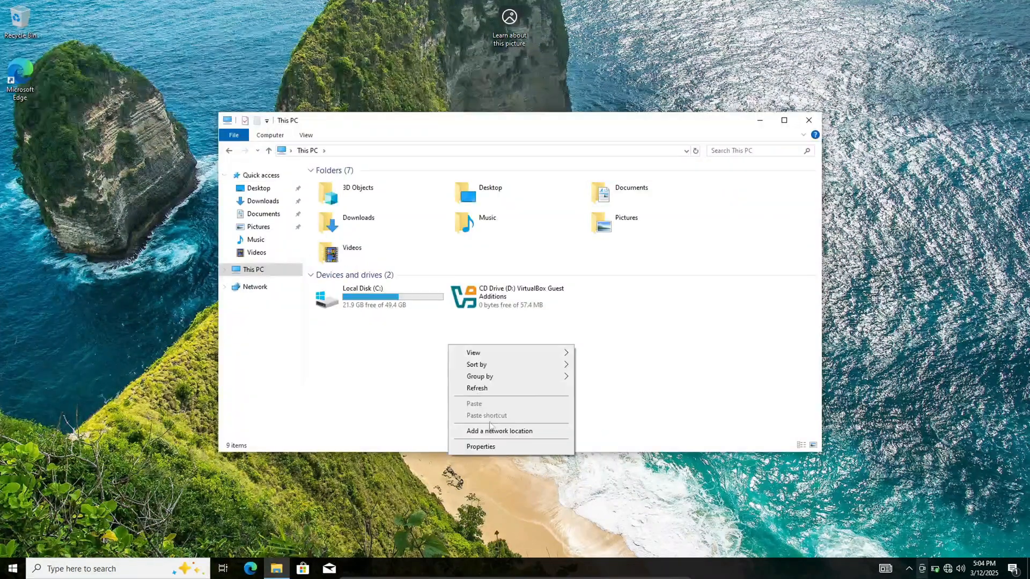
View the guest's system properties showing Windows 10 Pro, then close the window
left_click(480, 447)
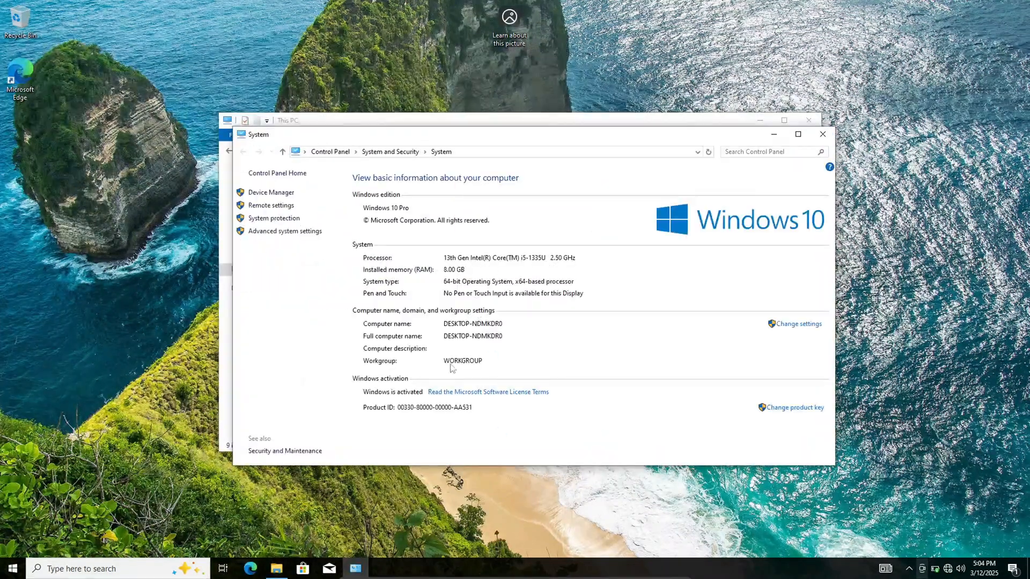
left_click(11, 568)
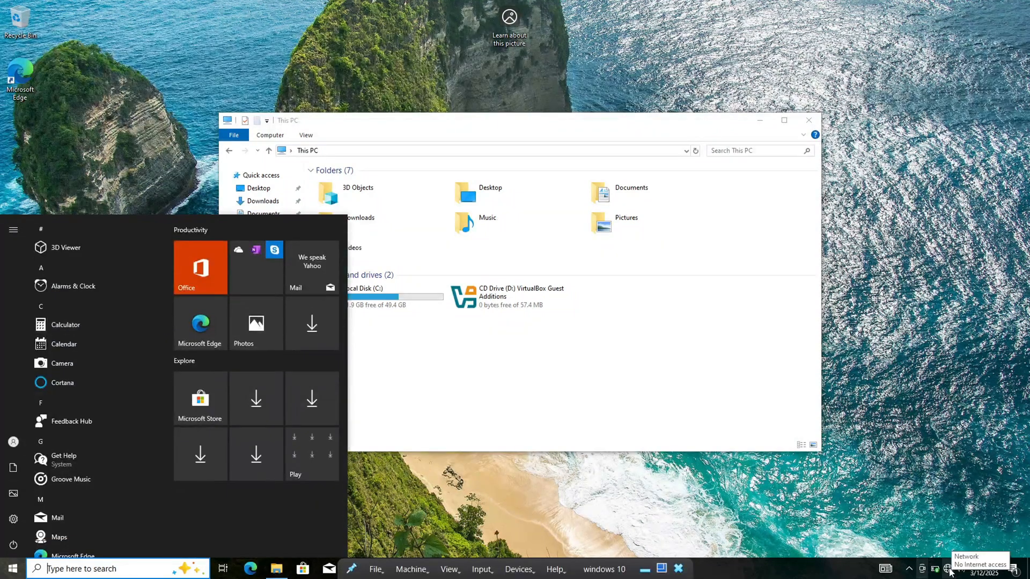